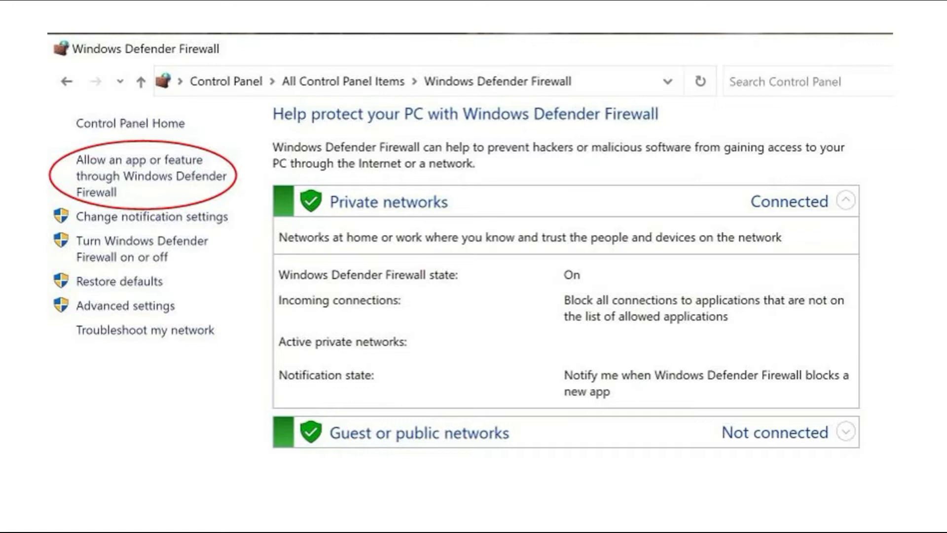
# Unlock the allowed apps list and permit MetaTrader on both Private and Public networks
pyautogui.click(142, 174)
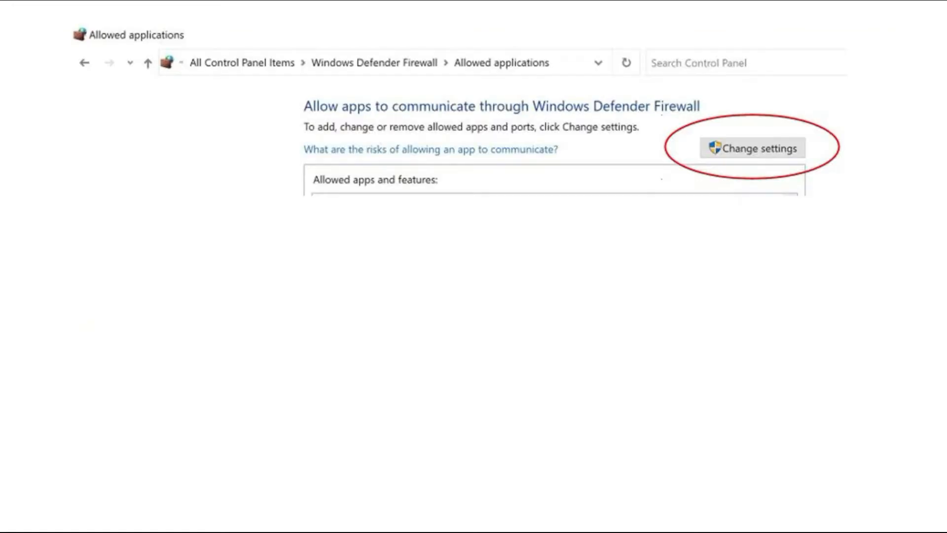
pyautogui.click(753, 147)
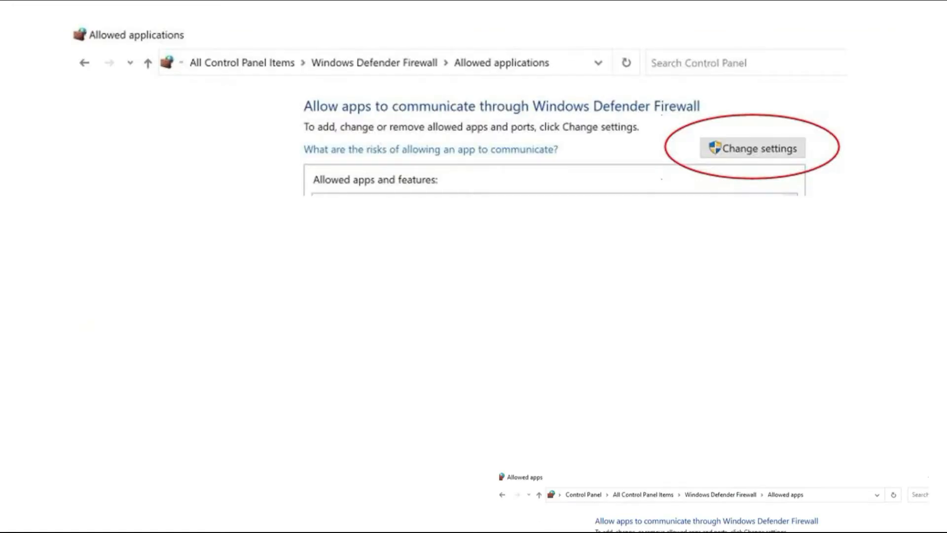
pyautogui.click(752, 148)
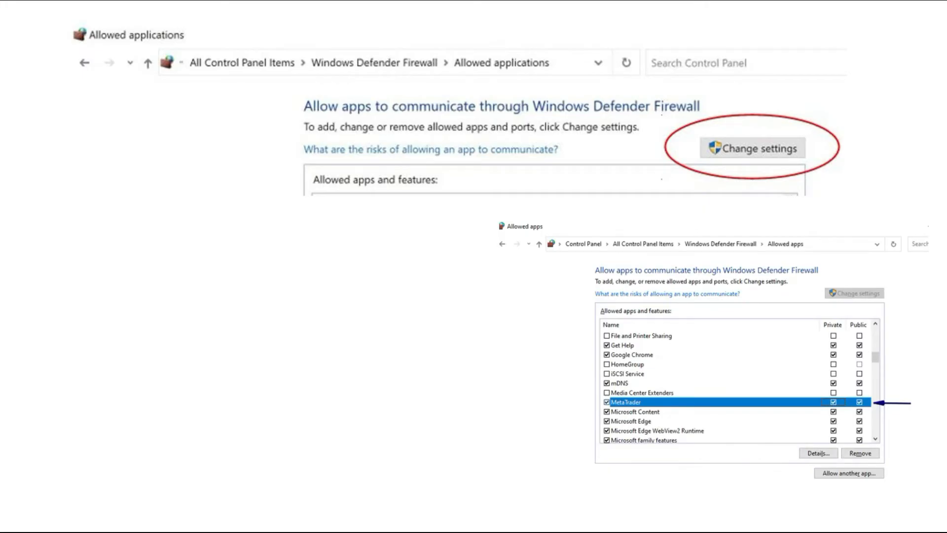